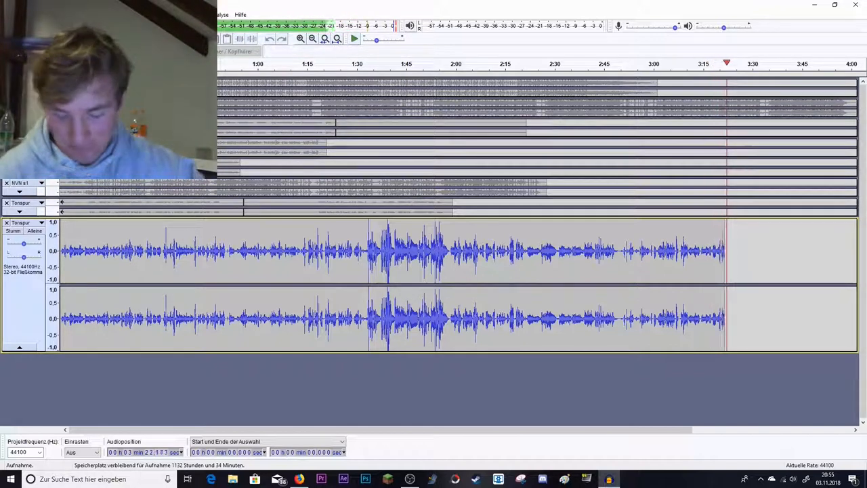
{"action": "scroll", "scroll_direction": "right", "scroll_amount": 3}
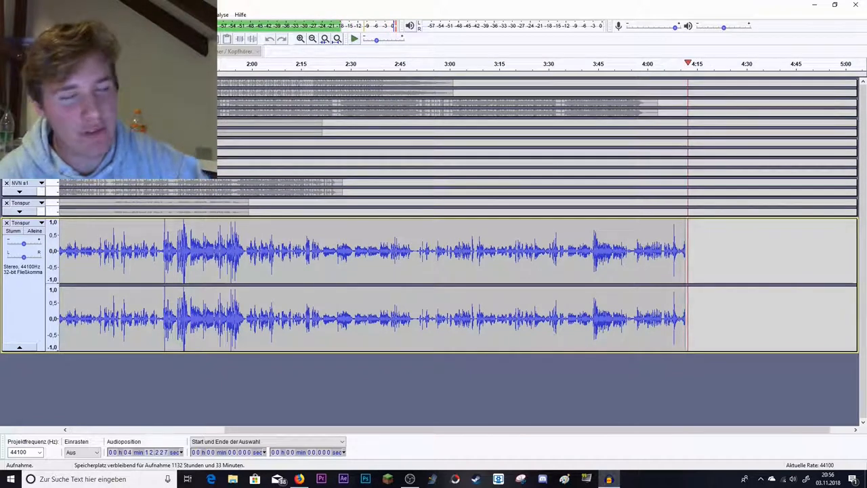